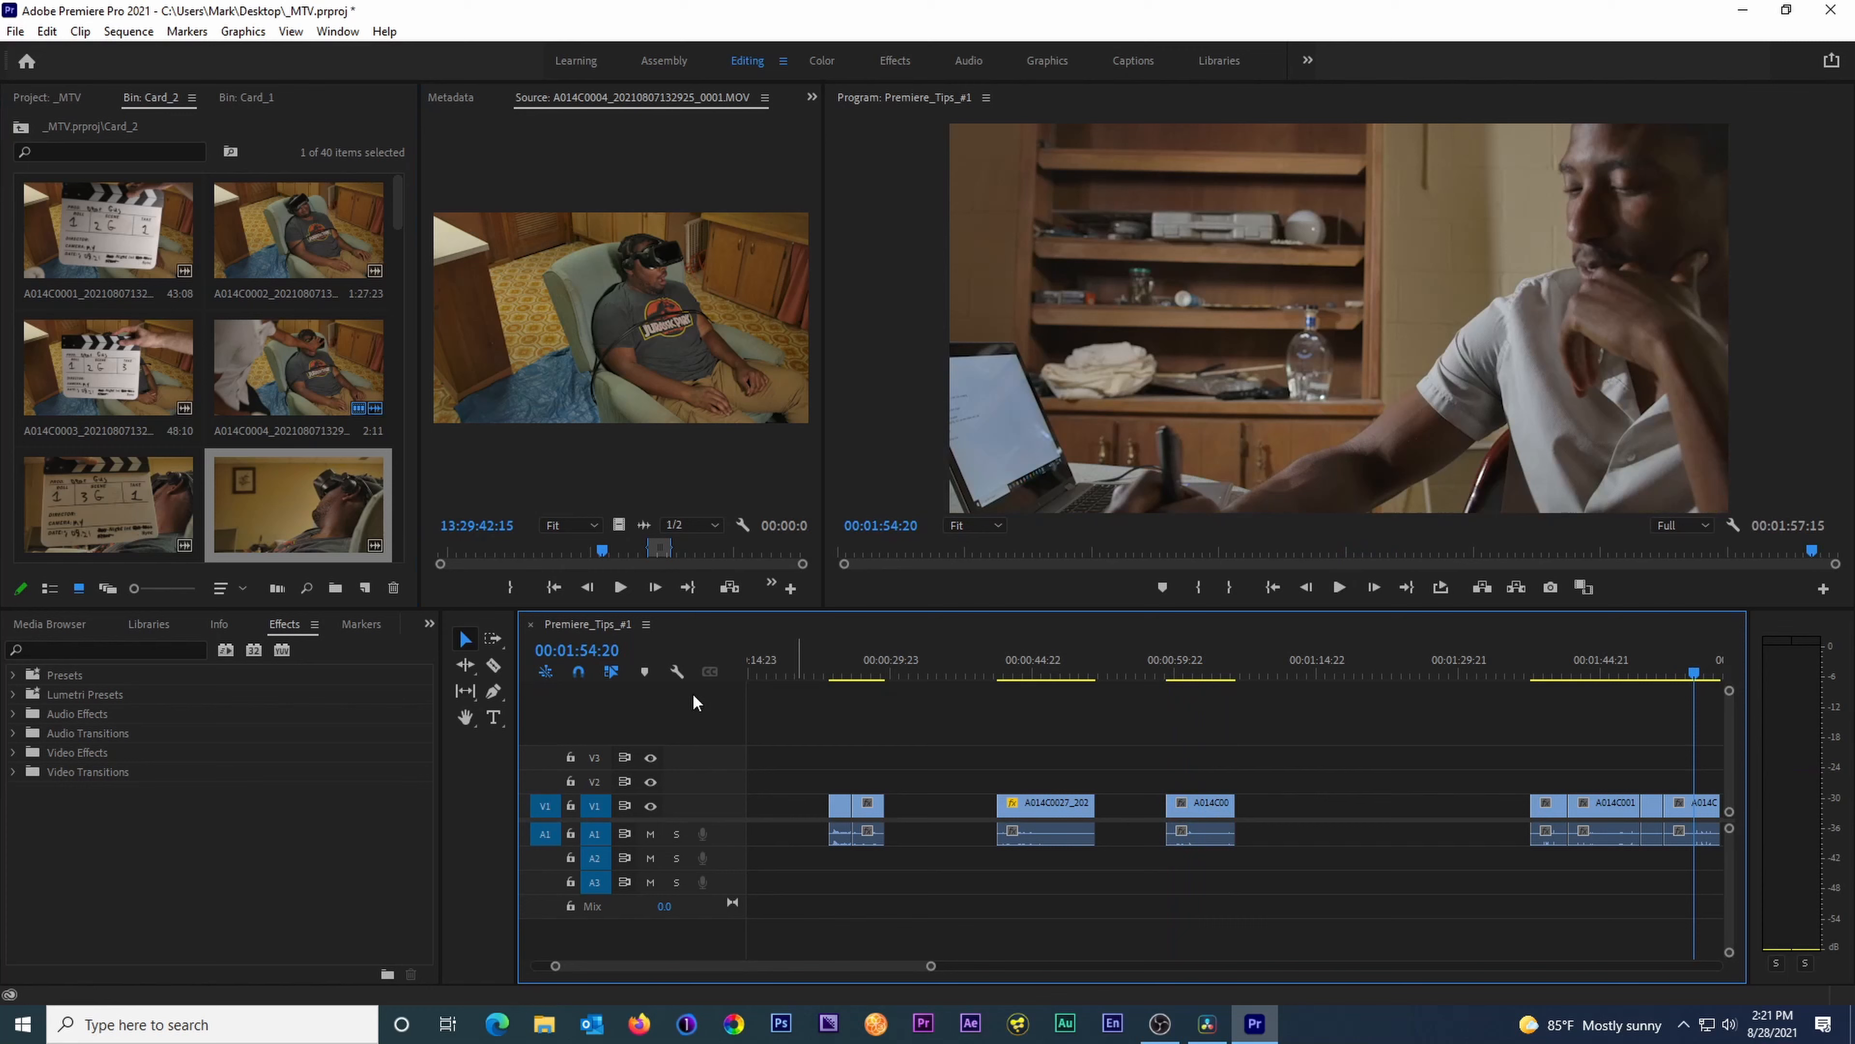
- Bring up the Timeline Display Settings list from the wrench to reach the duplicate-frame marker option
{"action": "left_click", "coordinate": [676, 673]}
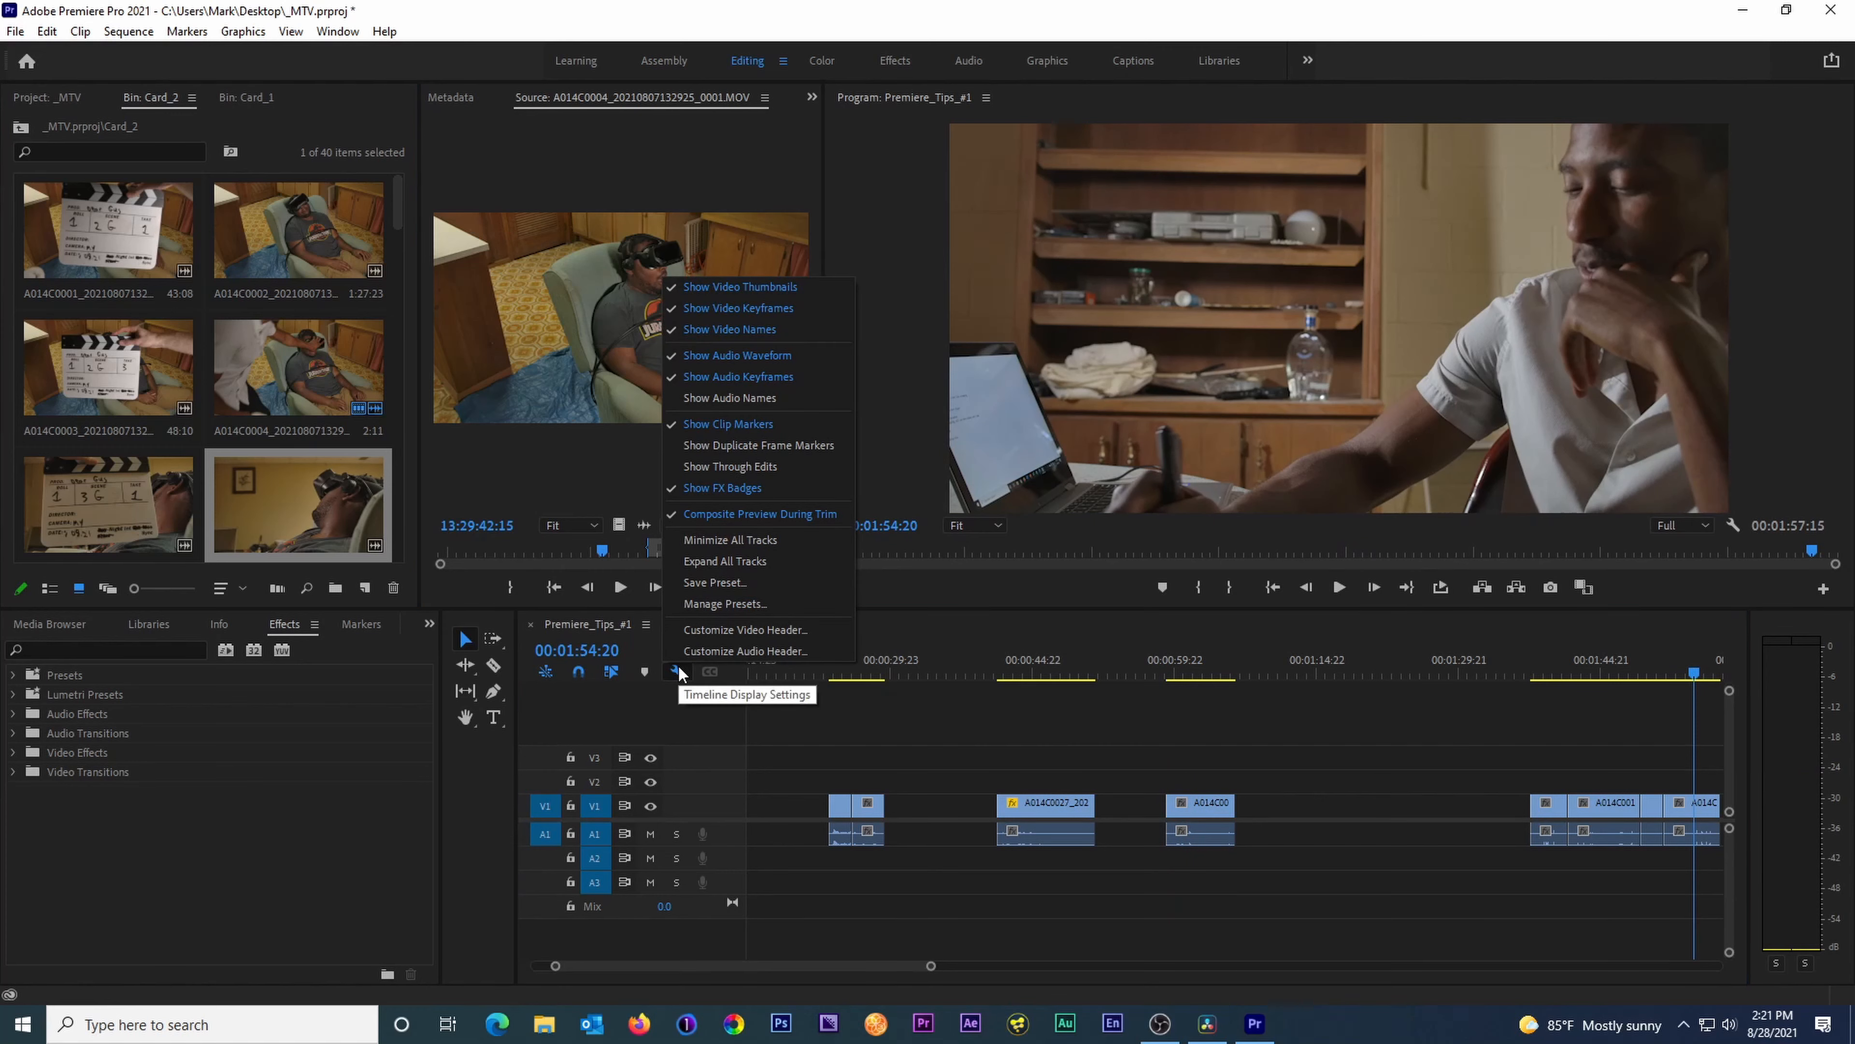
{"action": "mouse_move", "coordinate": [758, 444]}
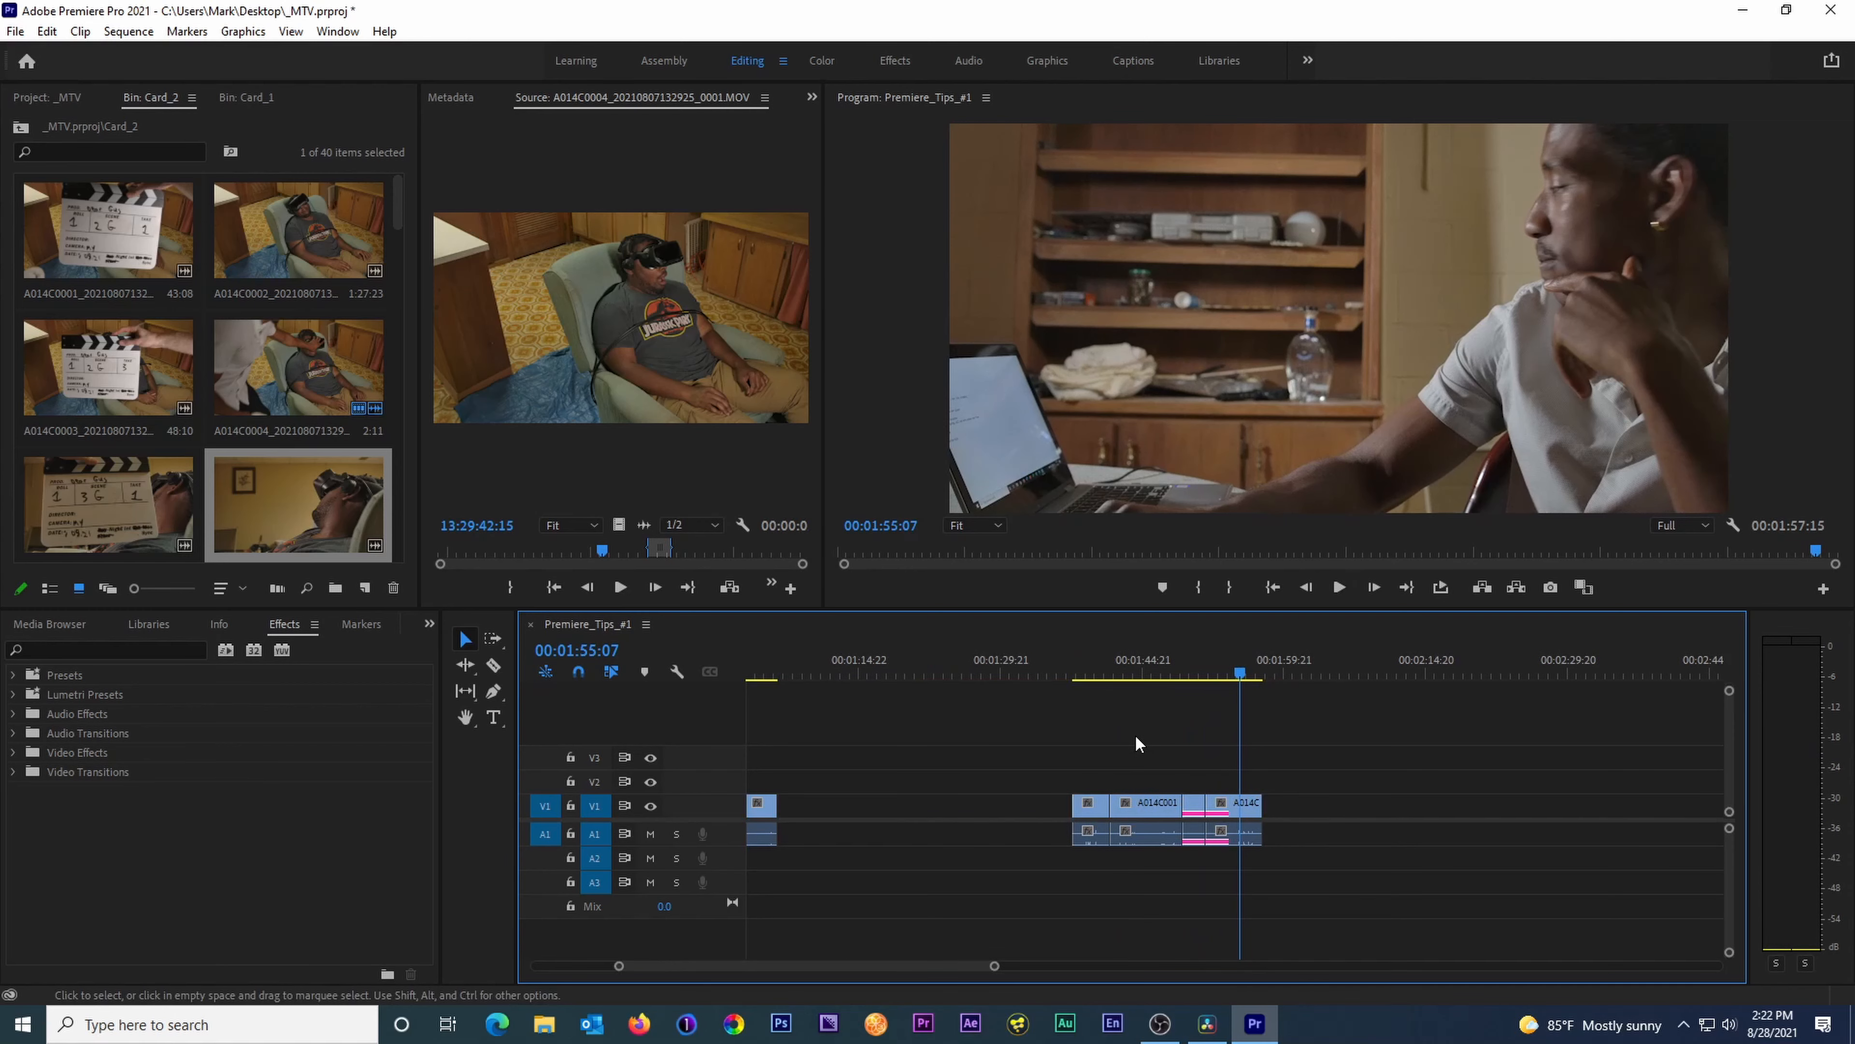
- Zoom into the later clips, play across the cut and return to the display settings with the playhead at 01:42:01
{"action": "left_click", "coordinate": [1110, 675]}
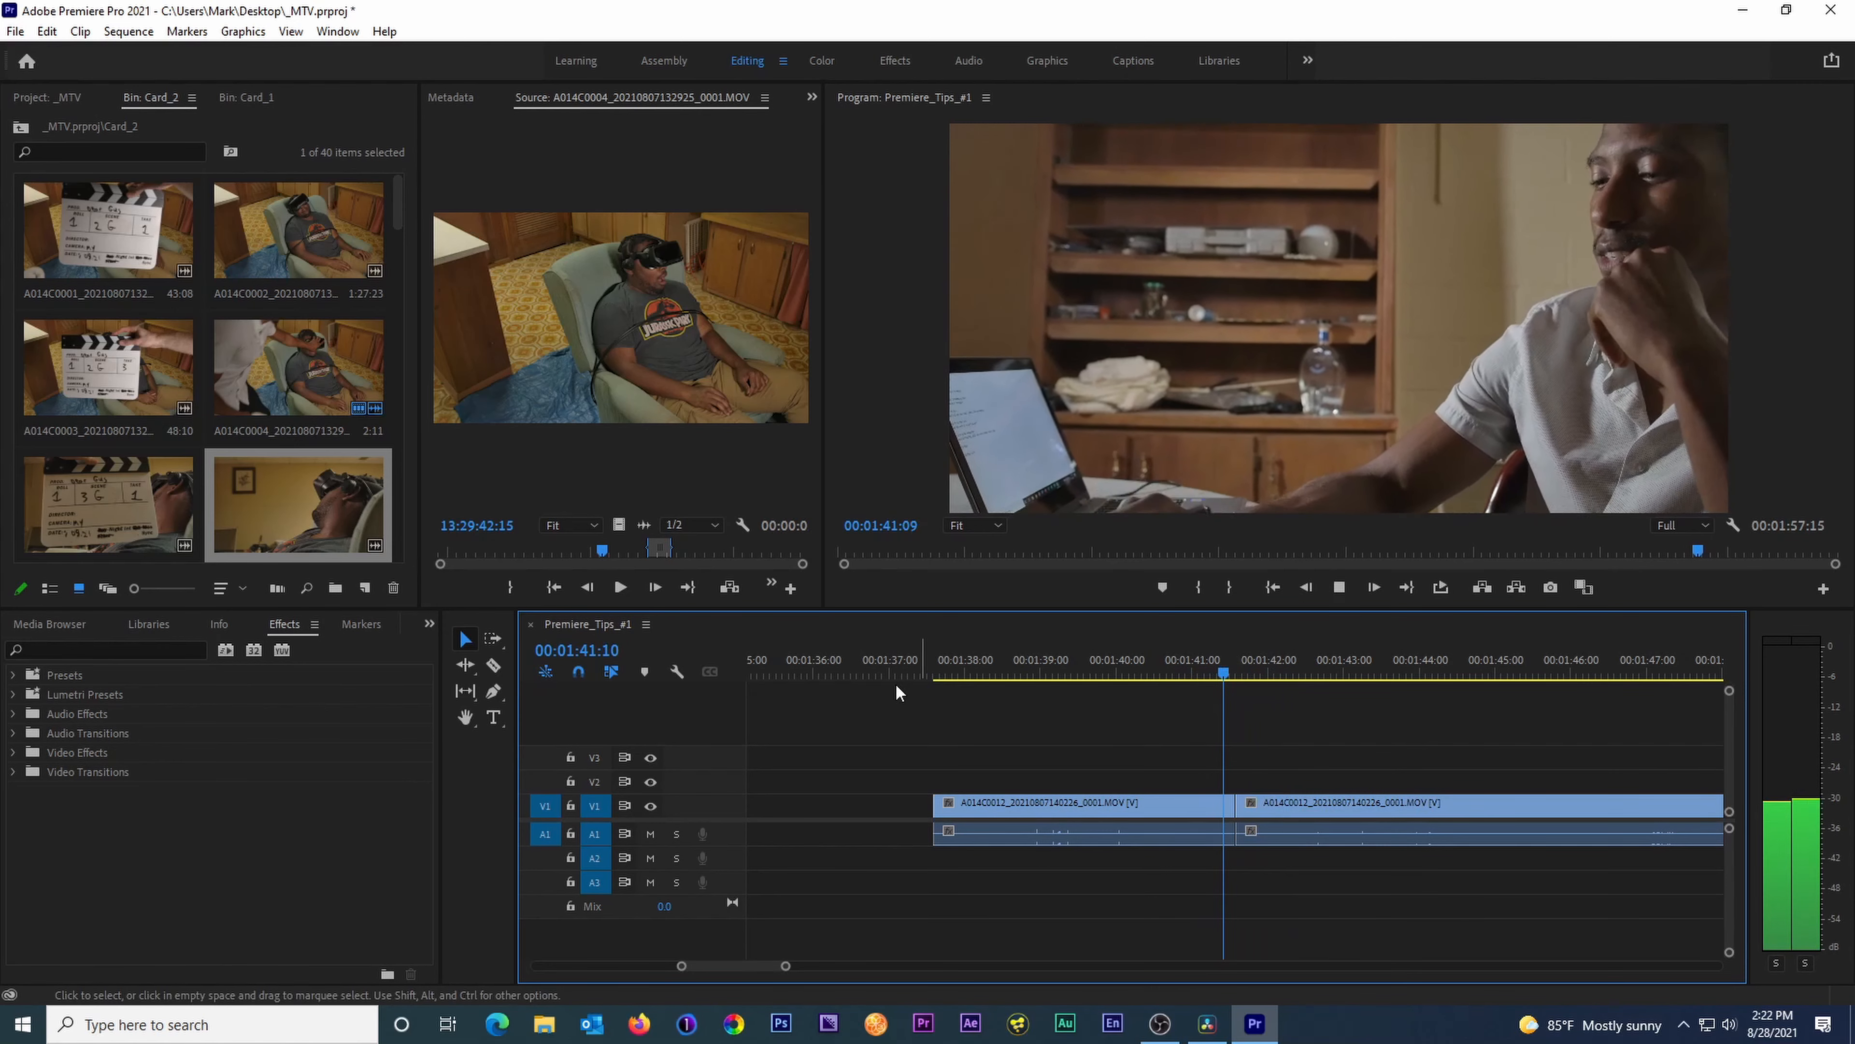
{"action": "left_click", "coordinate": [675, 671]}
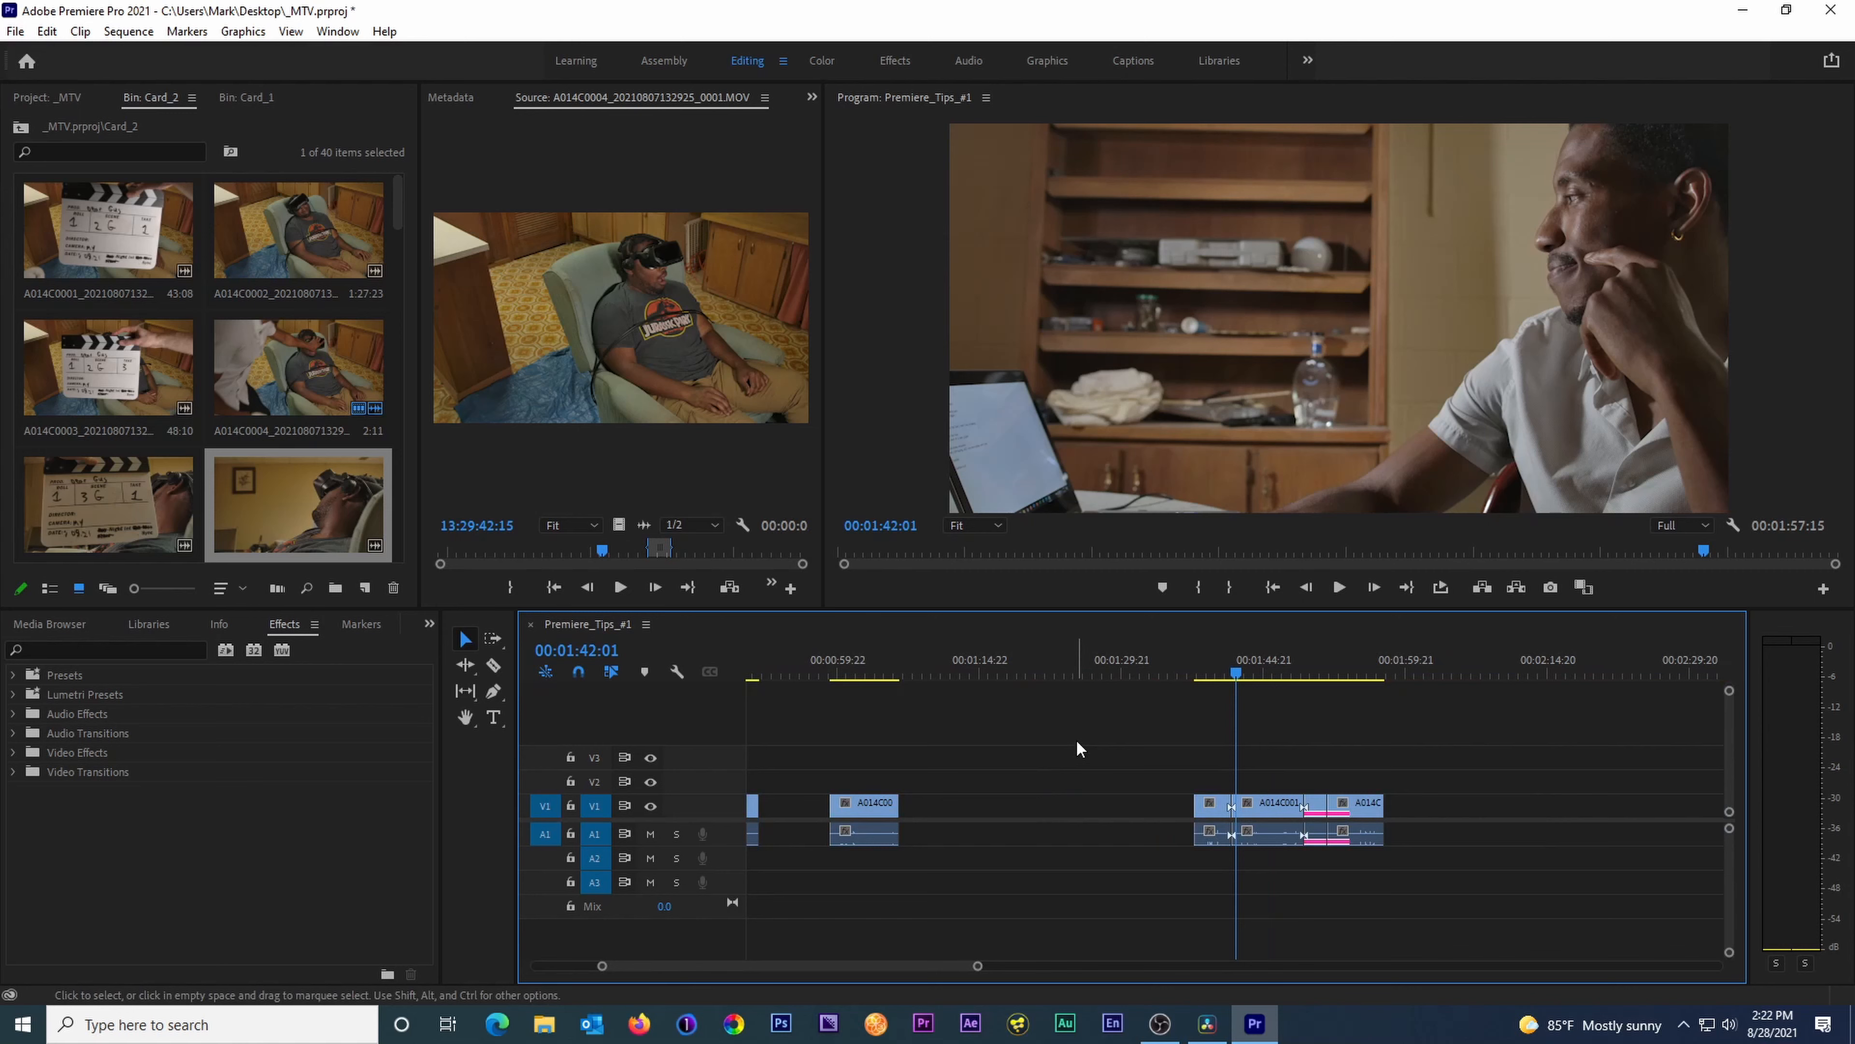
{"action": "mouse_move", "coordinate": [1258, 808]}
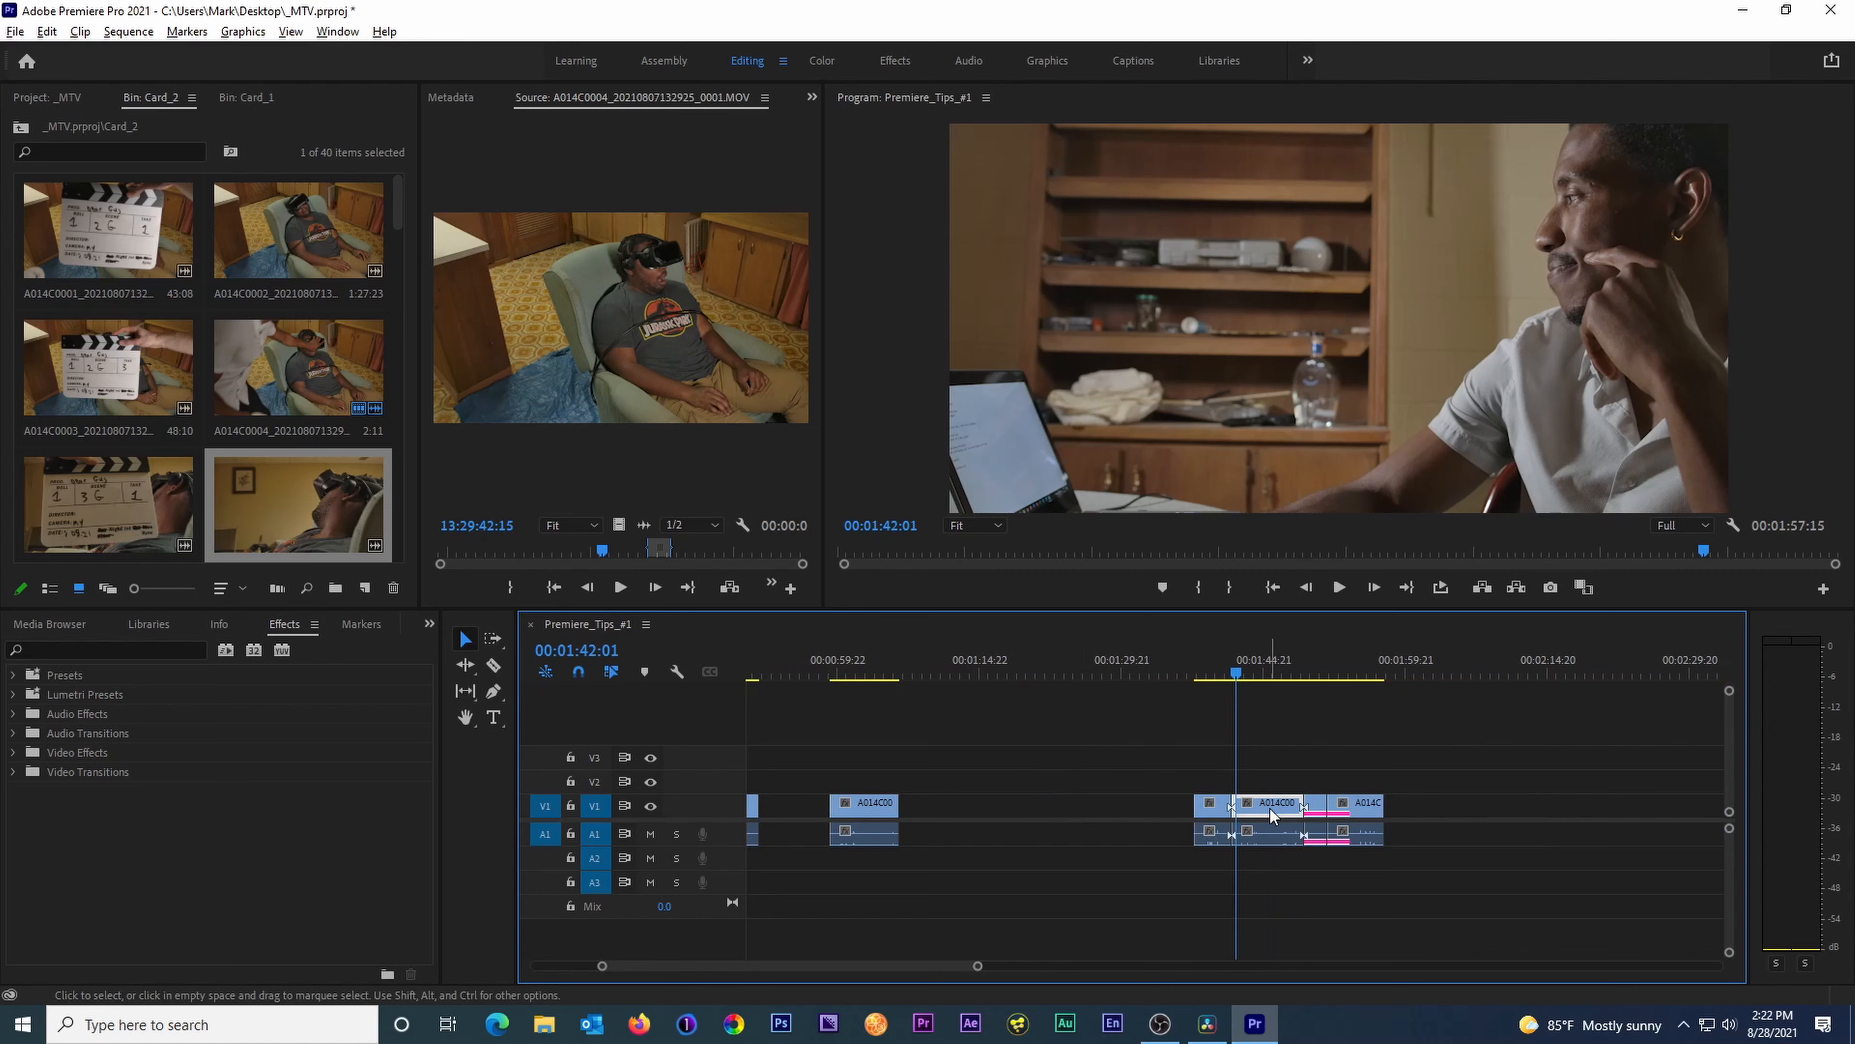
{"action": "left_click", "coordinate": [1272, 814]}
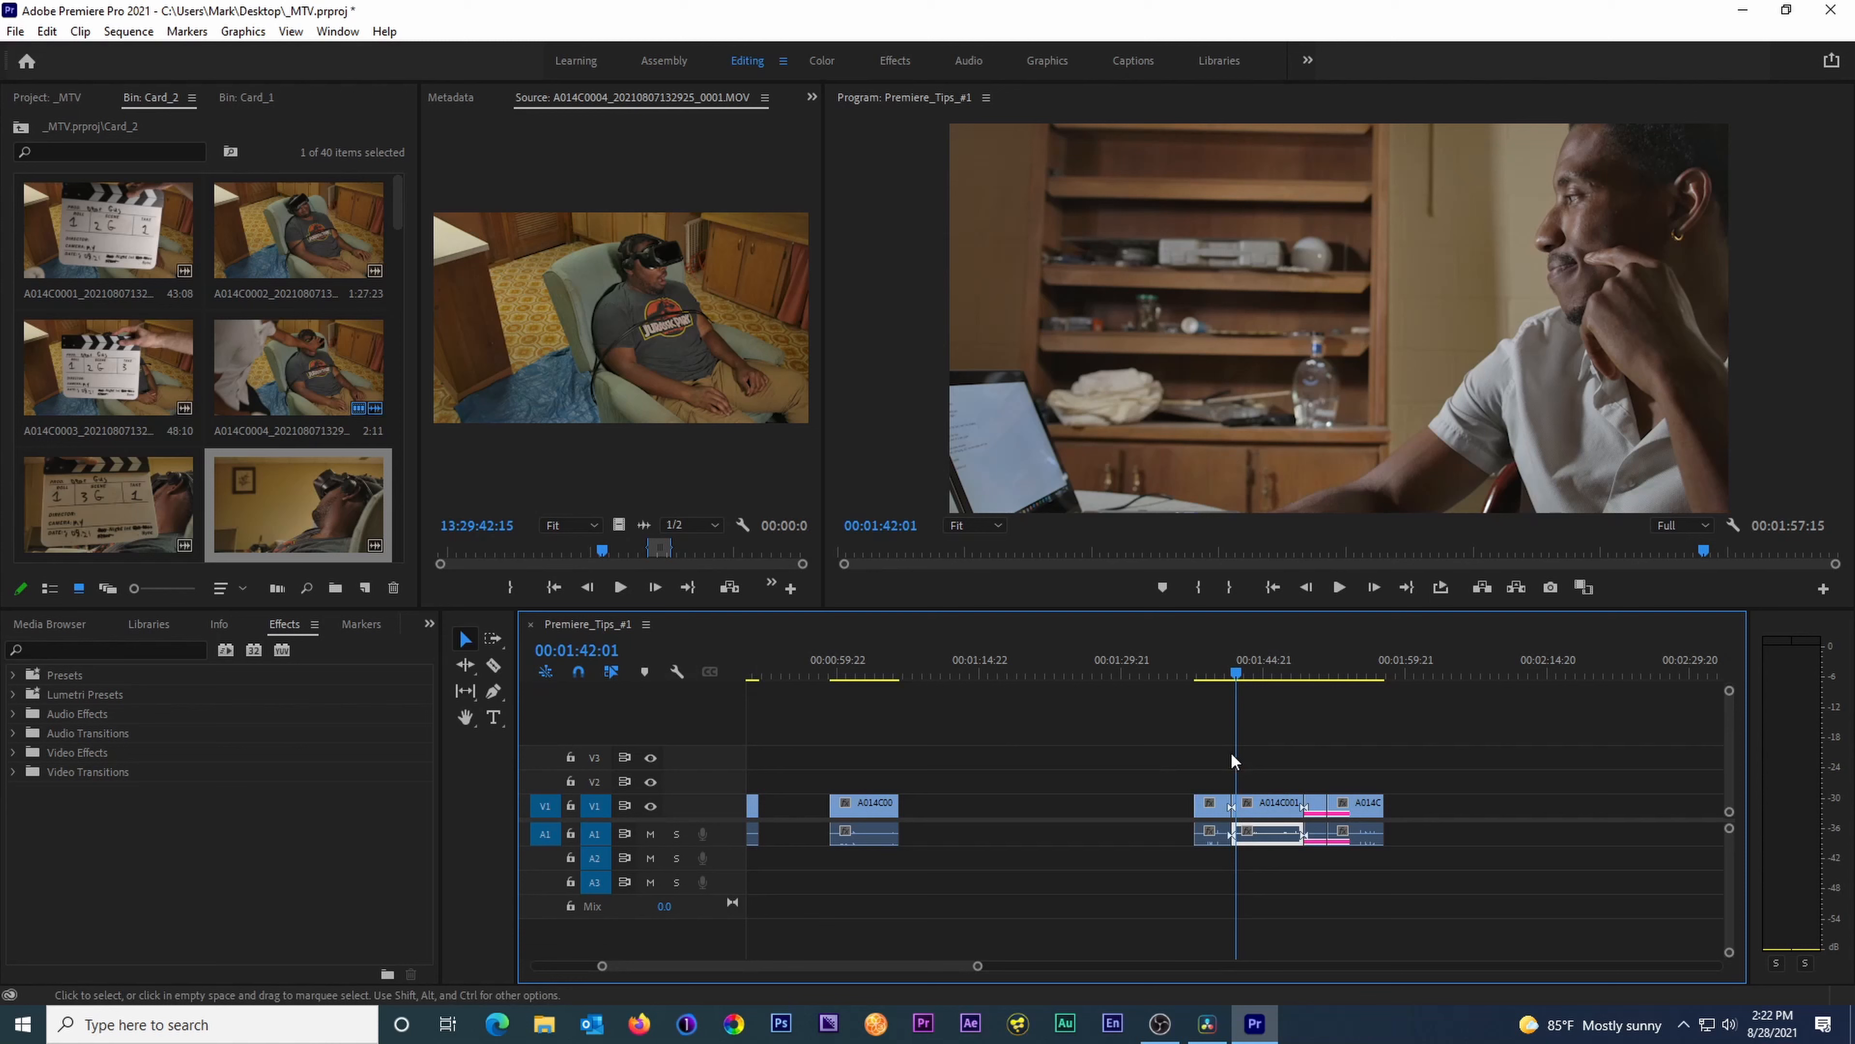
{"action": "mouse_move", "coordinate": [1271, 811]}
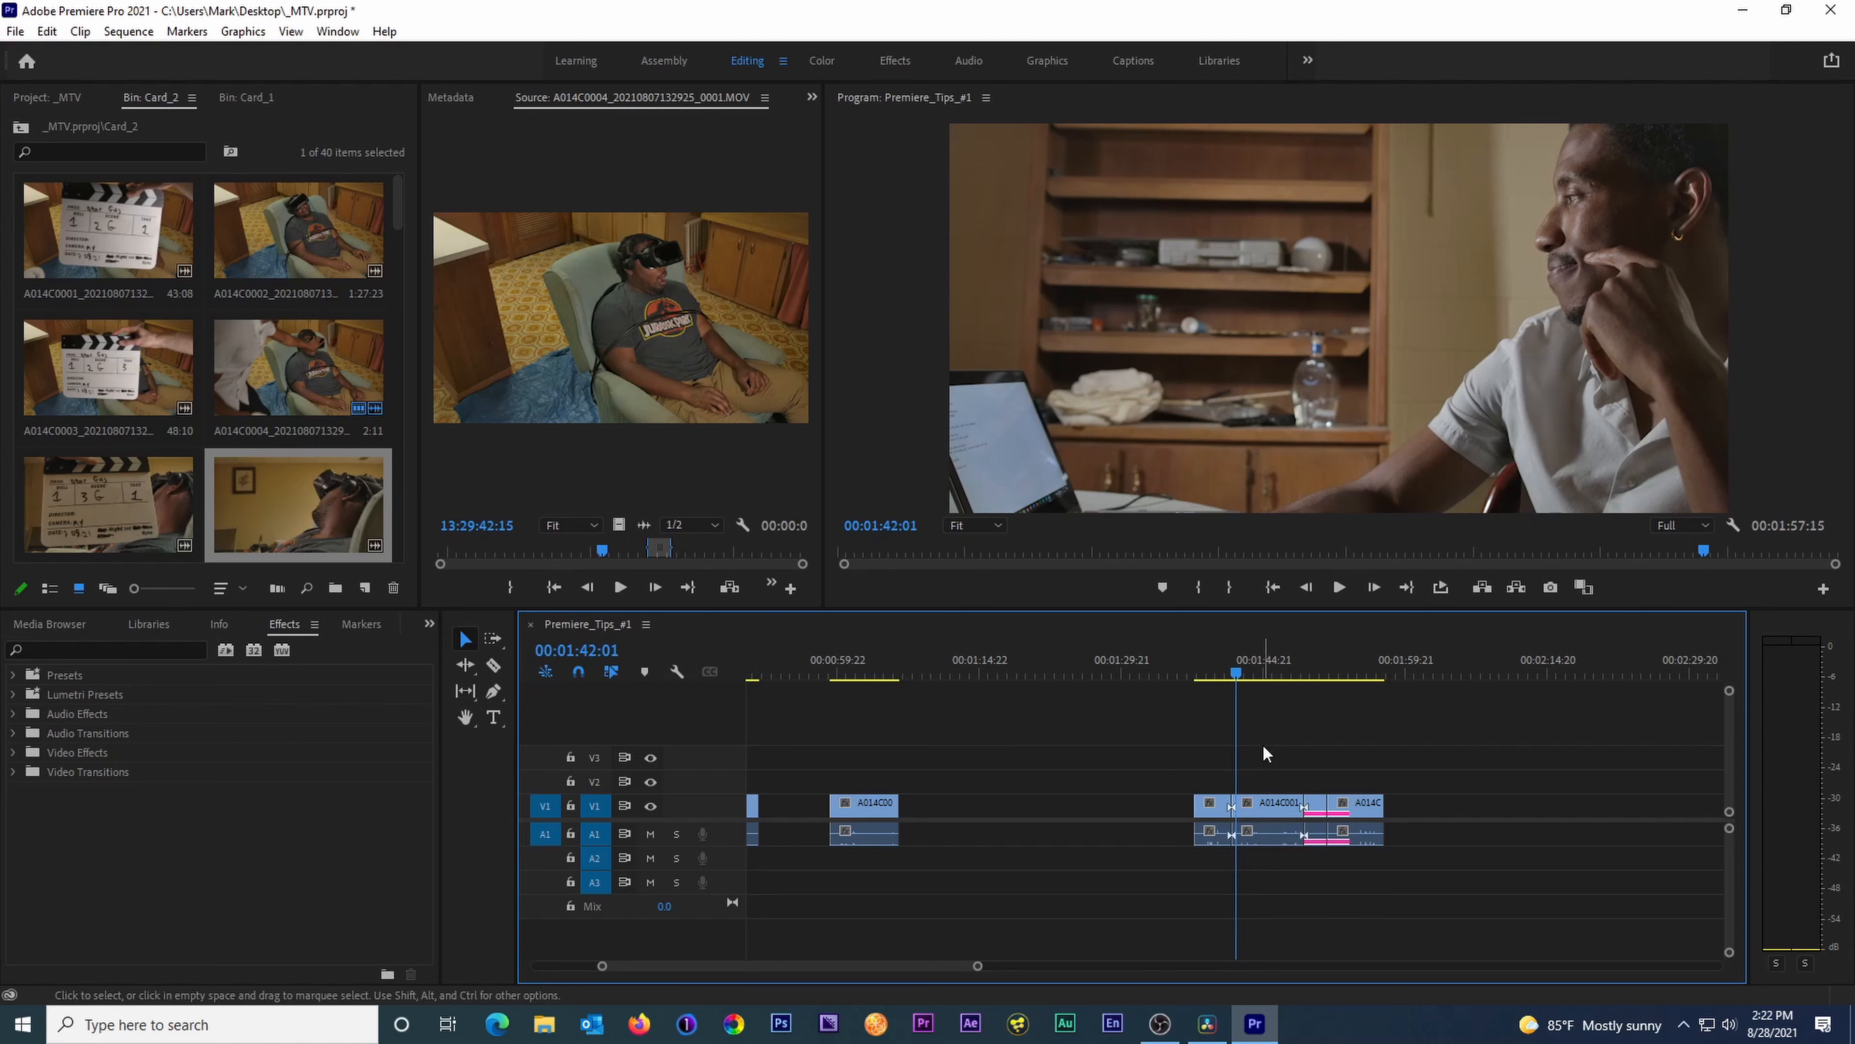
- Toggle Show Audio Time Units on then off from the ruler menu and park the playhead near 01:57:10
{"action": "left_click", "coordinate": [648, 623]}
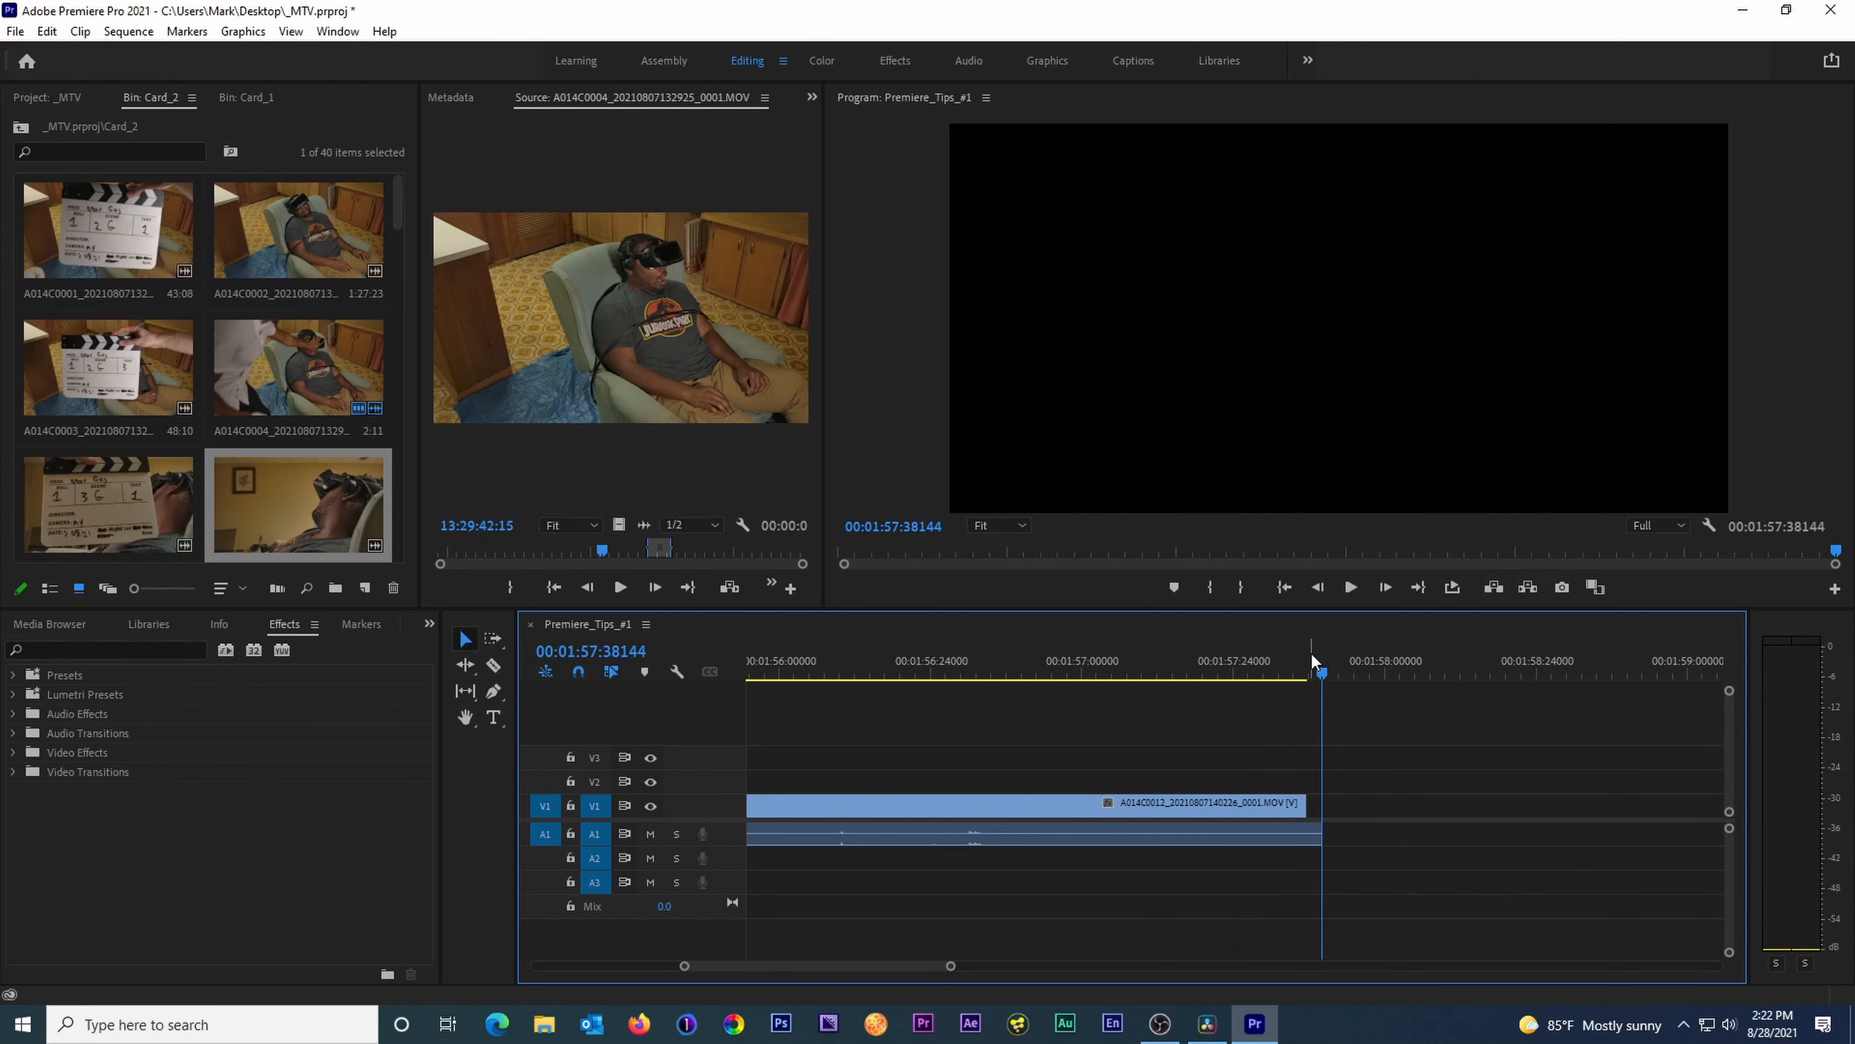
{"action": "left_click", "coordinate": [646, 624]}
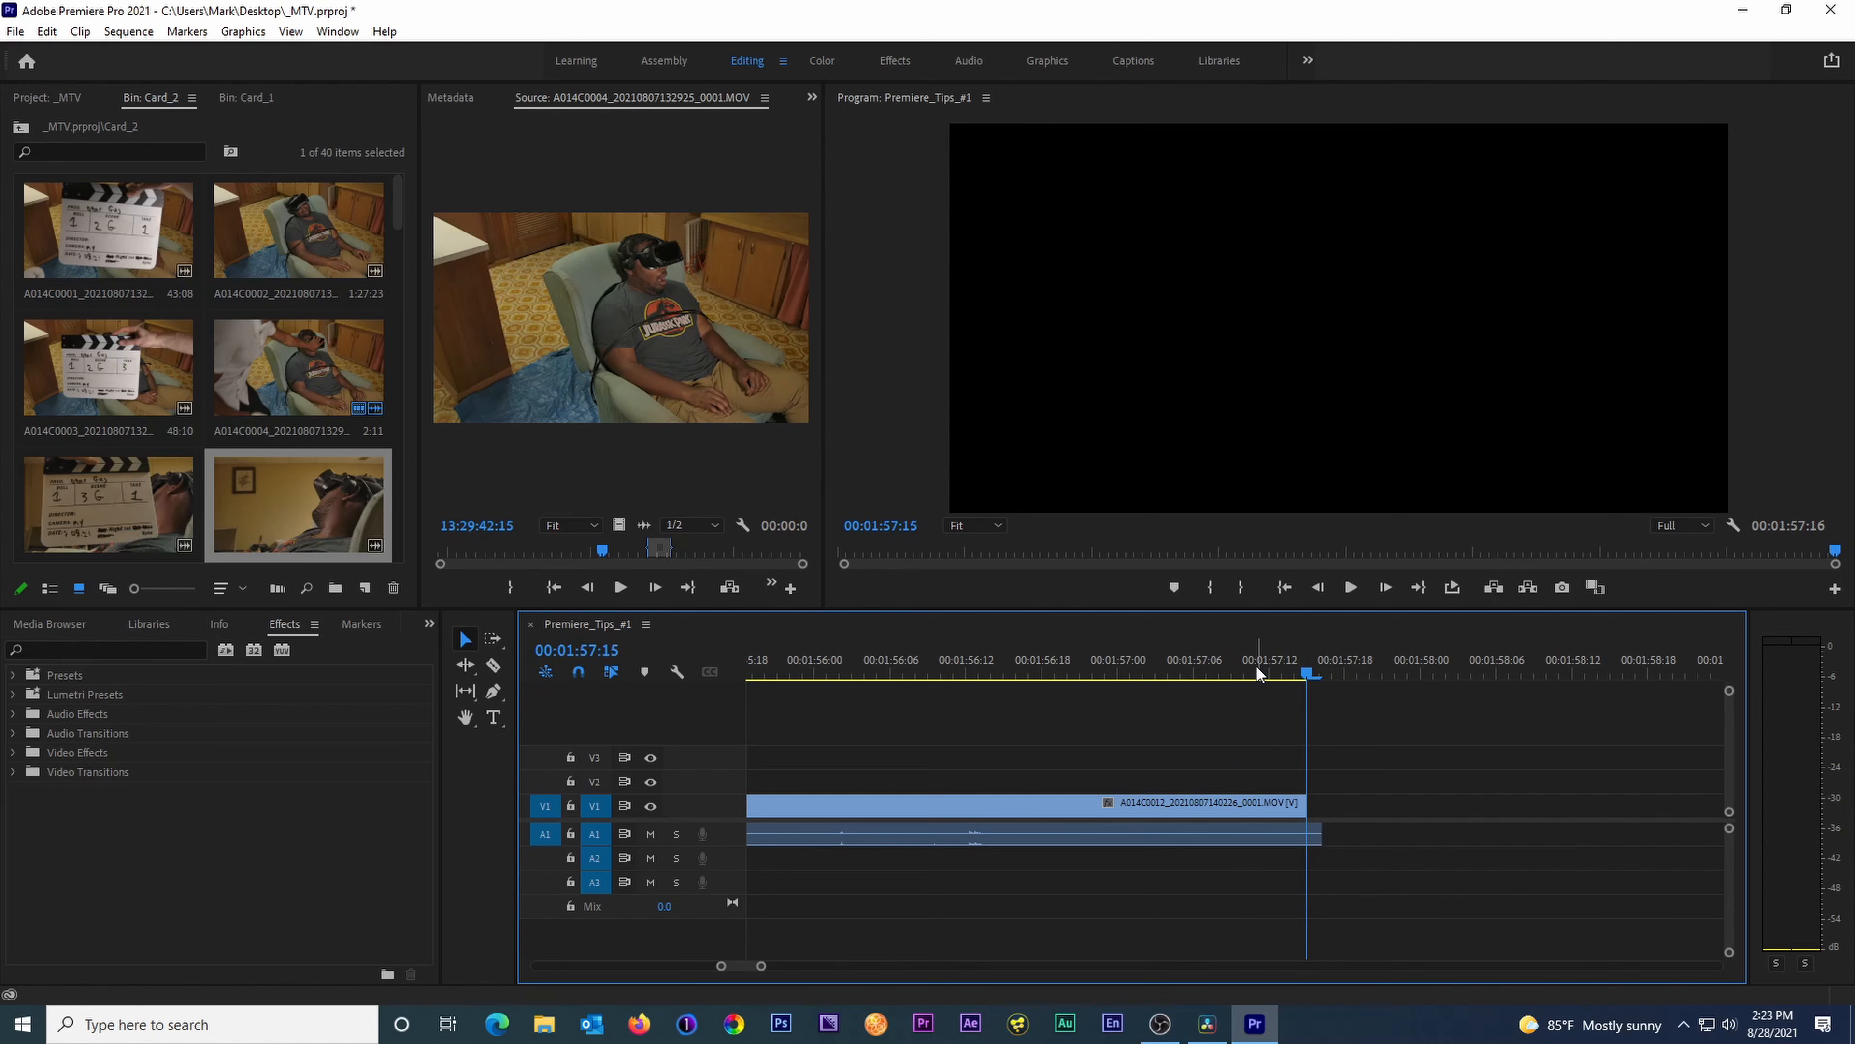
{"action": "left_click", "coordinate": [1242, 659]}
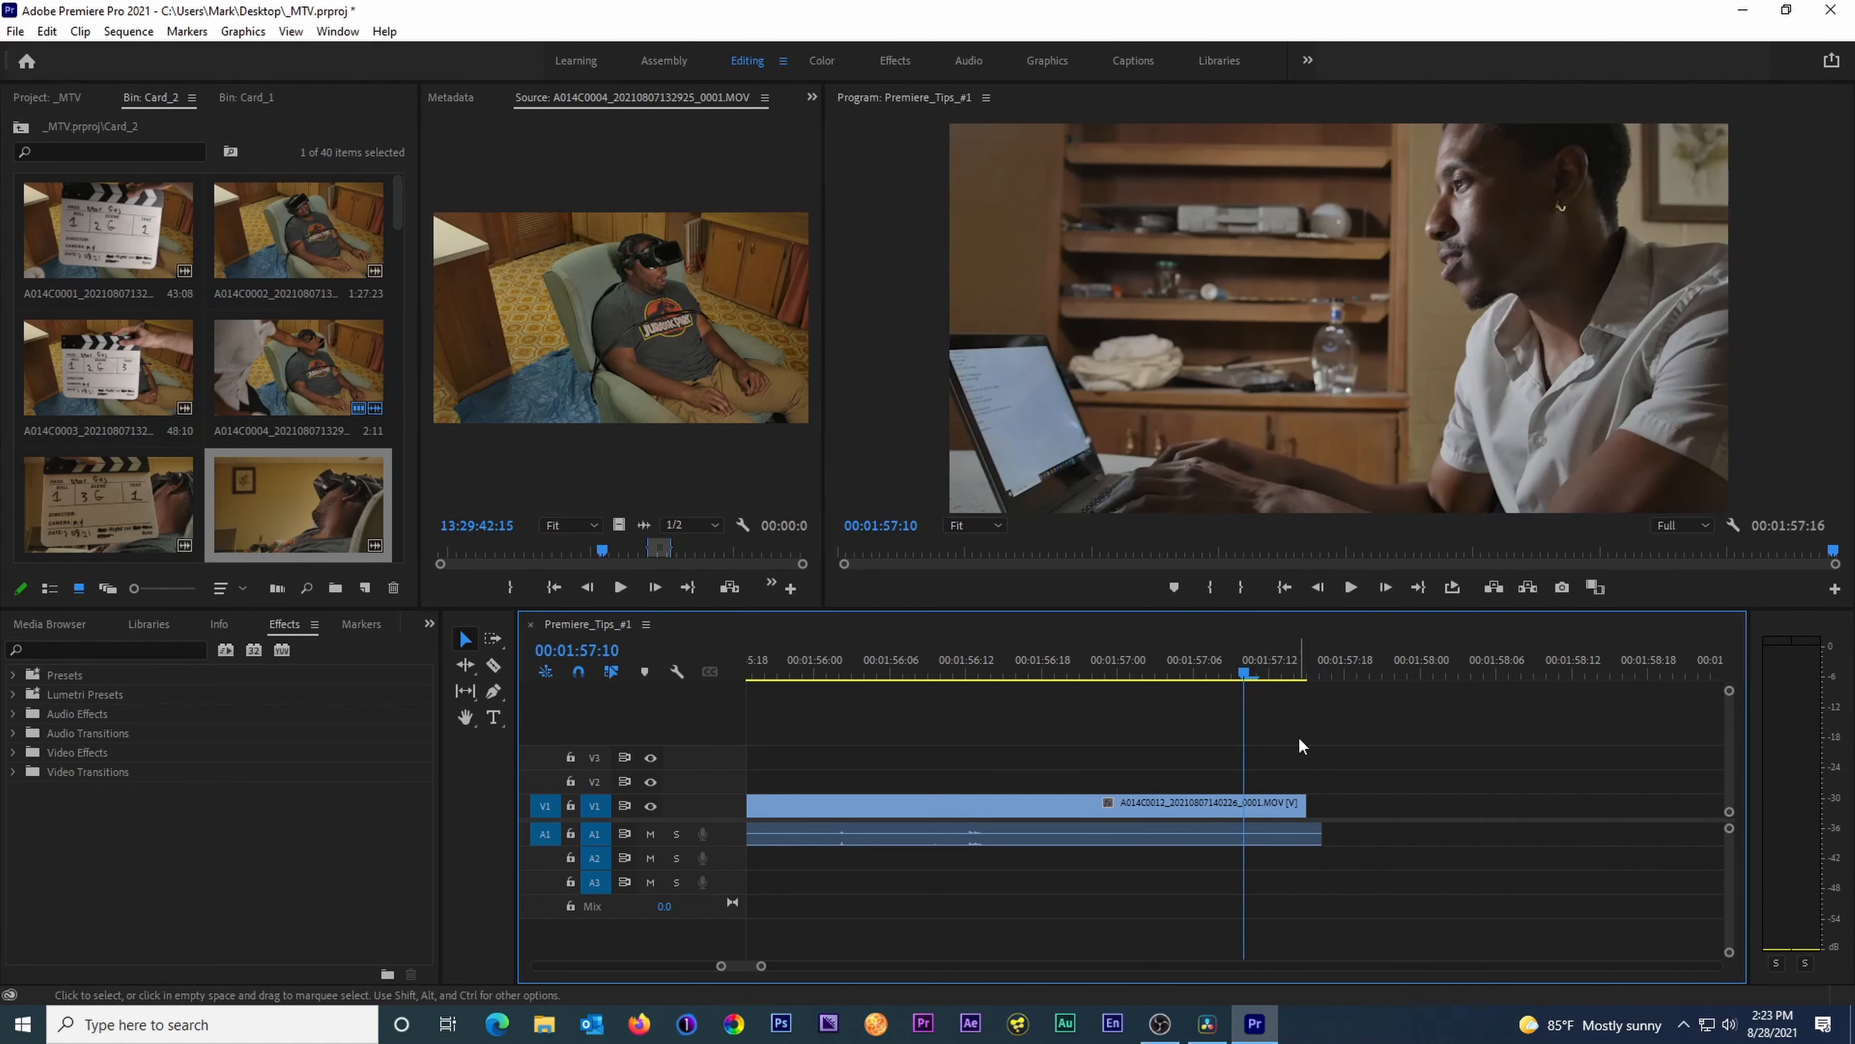